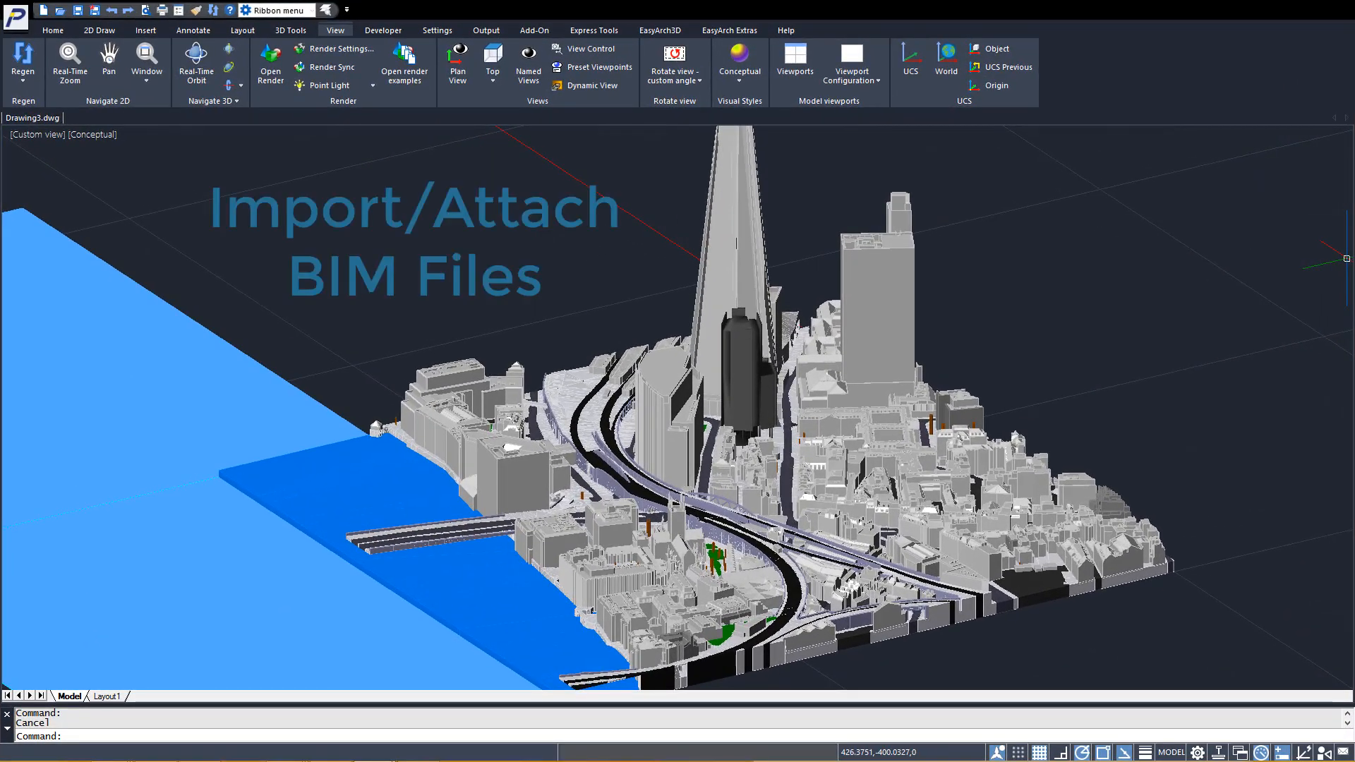
# Replace the city model with a new blank Drawing1 in Top 2D Wireframe view
pyautogui.click(145, 30)
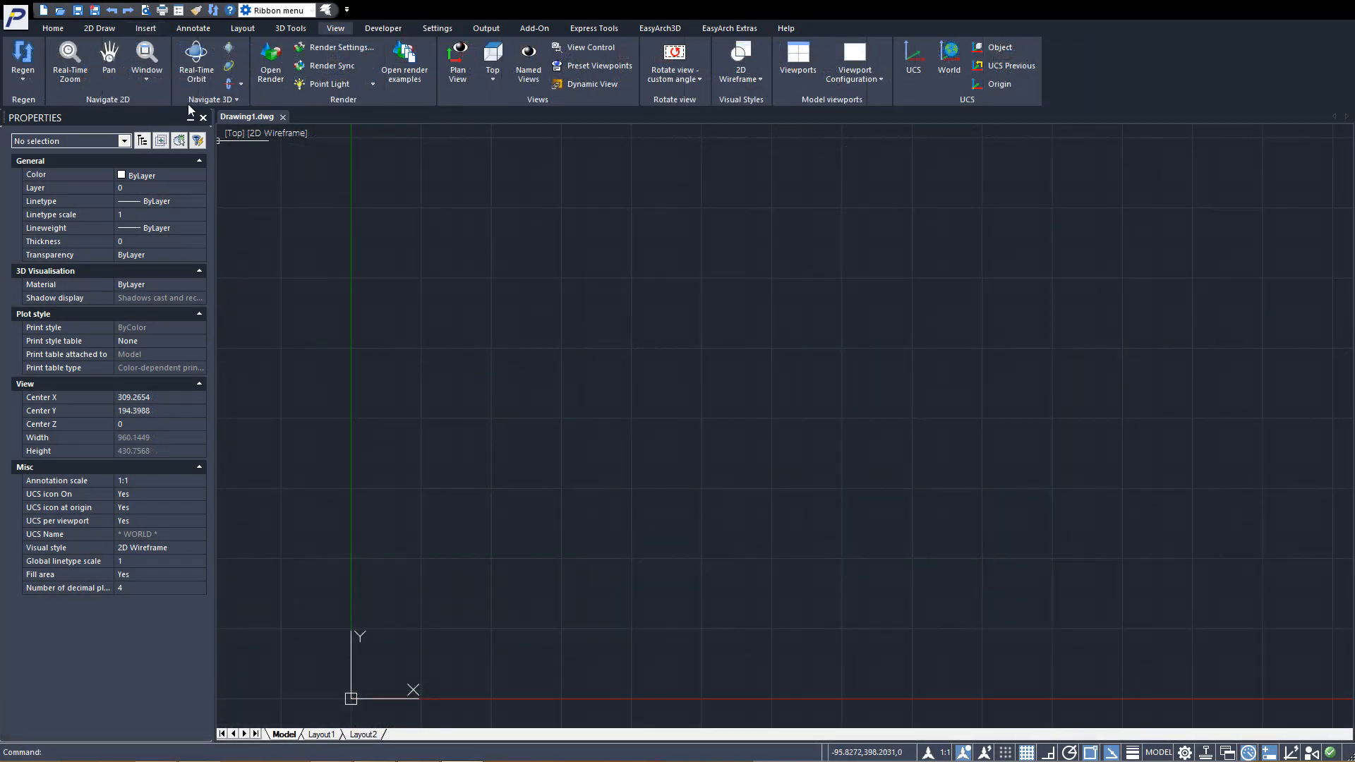
# Attach Hotel+With+Restaurant.rvt as a BIM underlay and open the BIM pane options
pyautogui.click(180, 34)
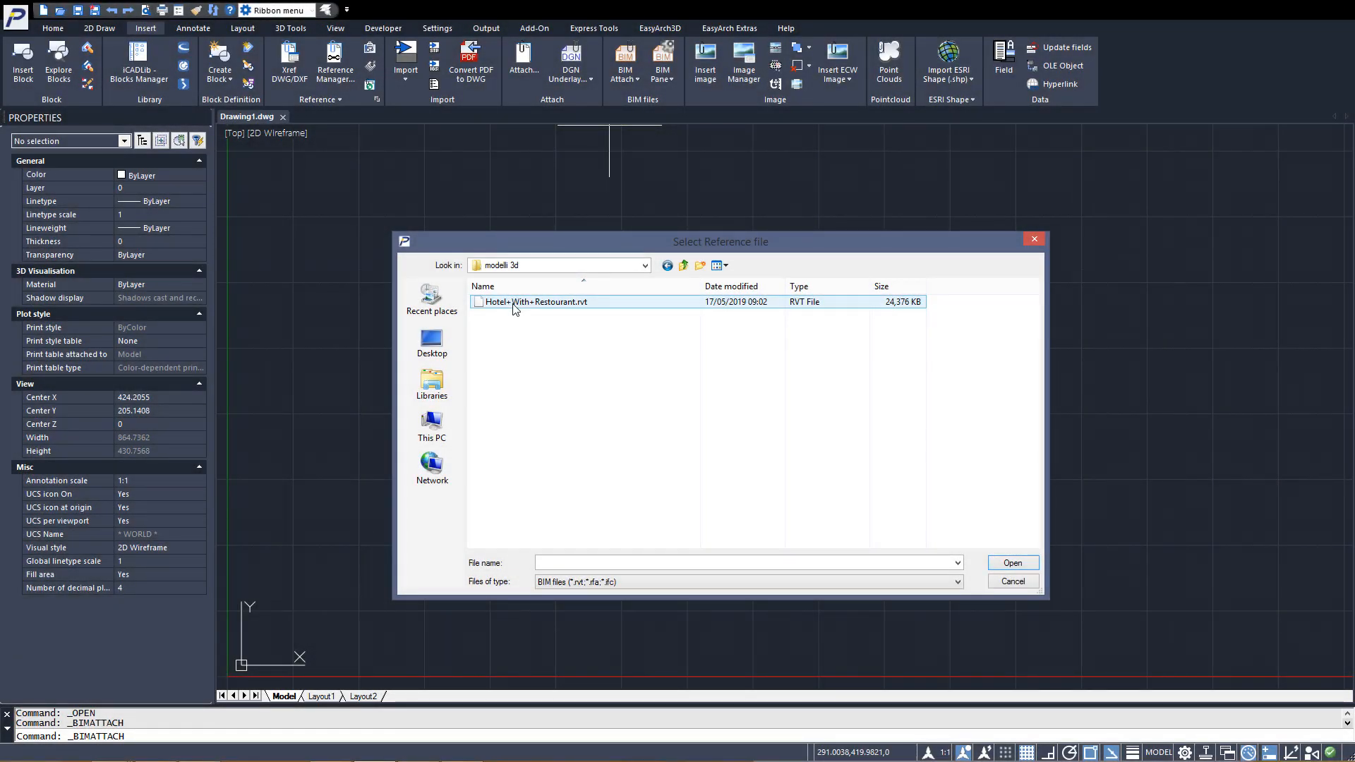
pyautogui.click(542, 301)
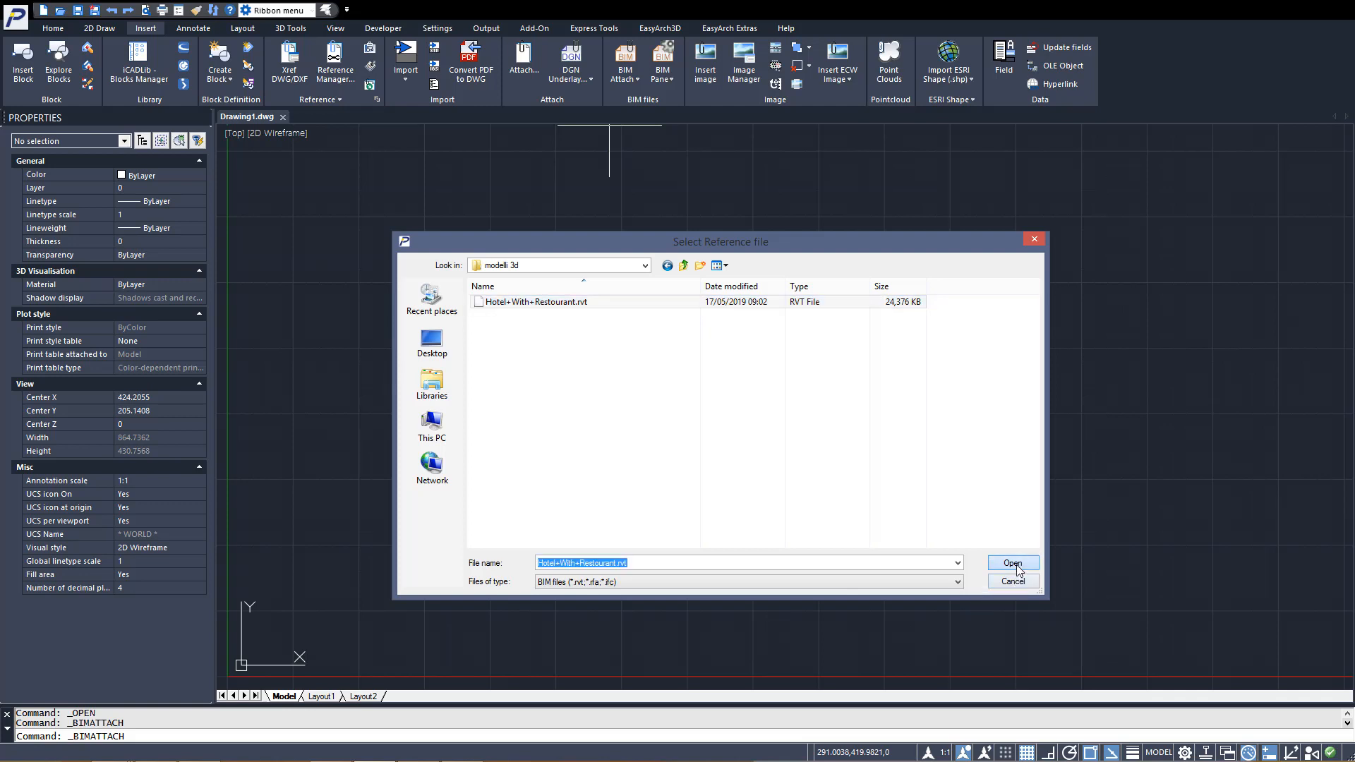
pyautogui.click(1012, 563)
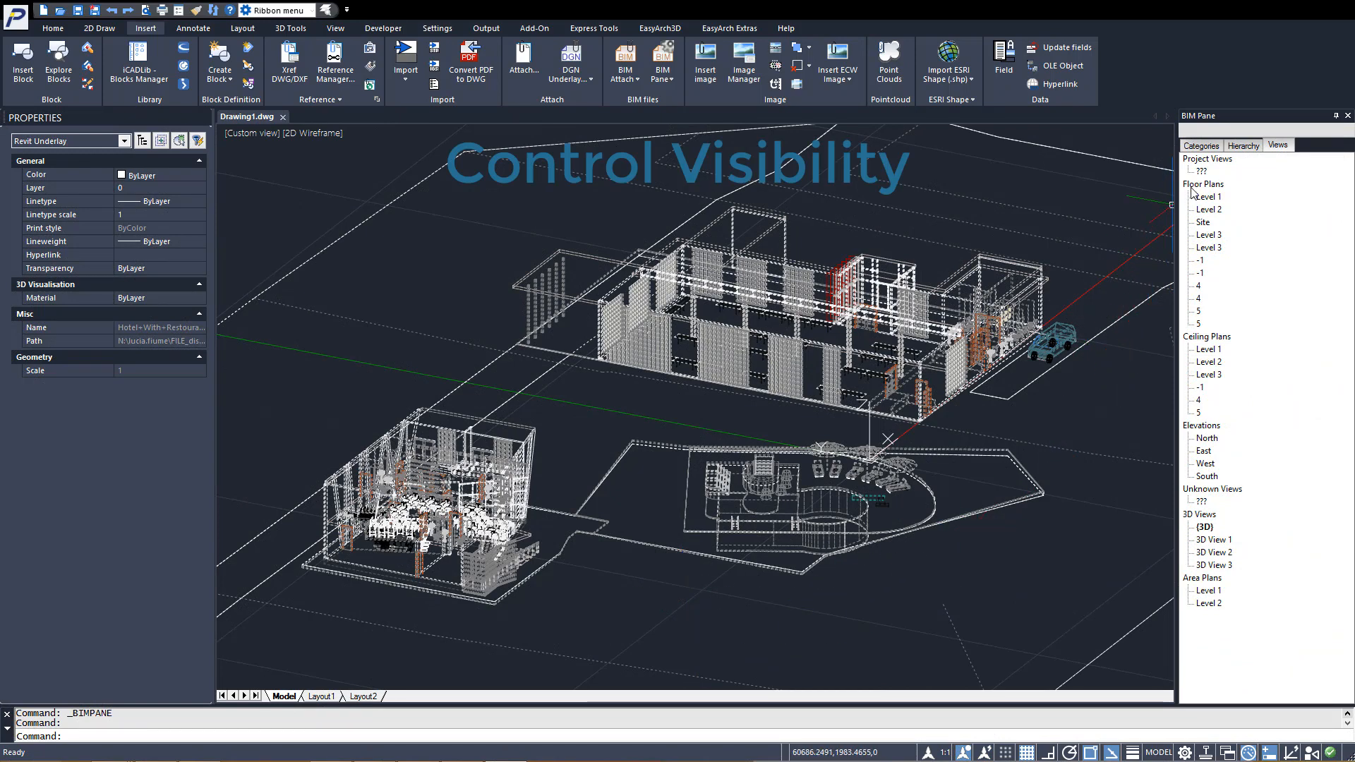
pyautogui.click(1201, 144)
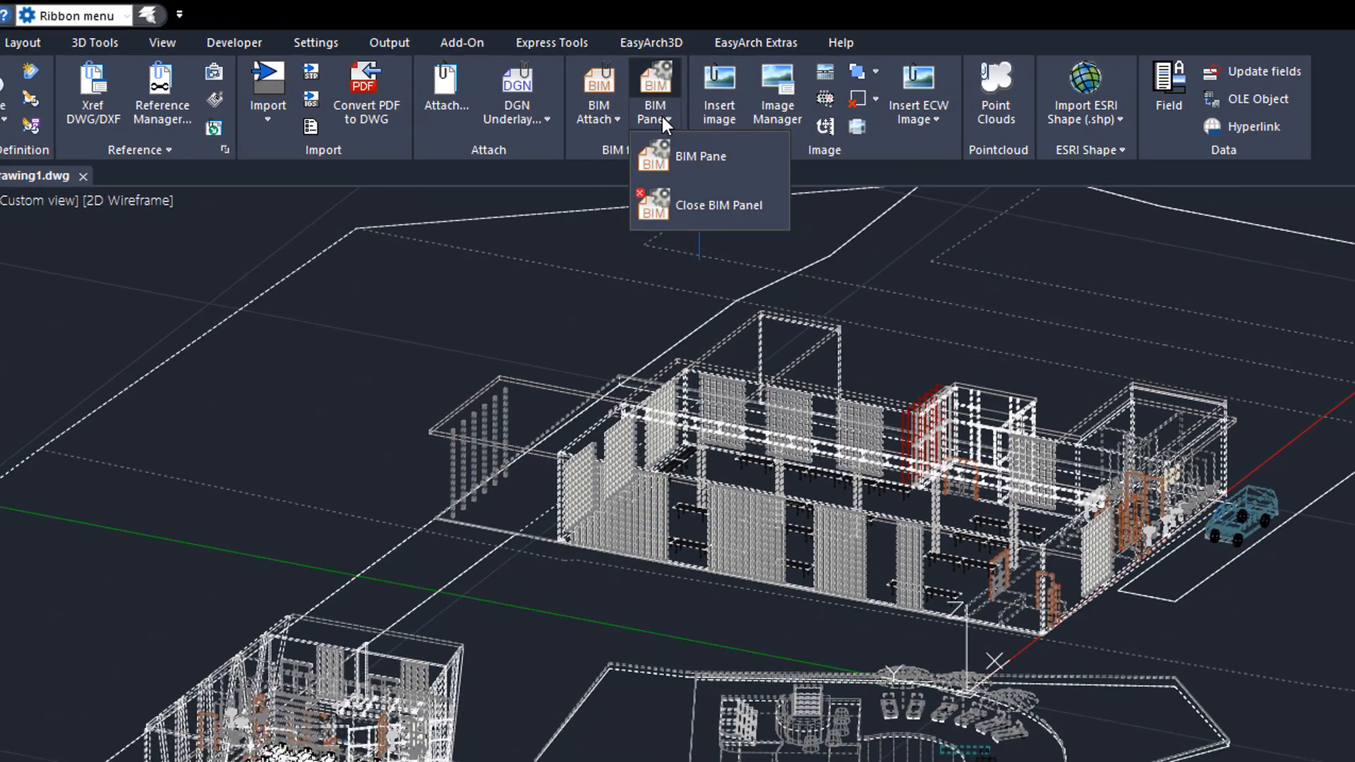
# Close and reopen the BIM pane, browsing Hierarchy and Views before returning to Categories
pyautogui.click(717, 205)
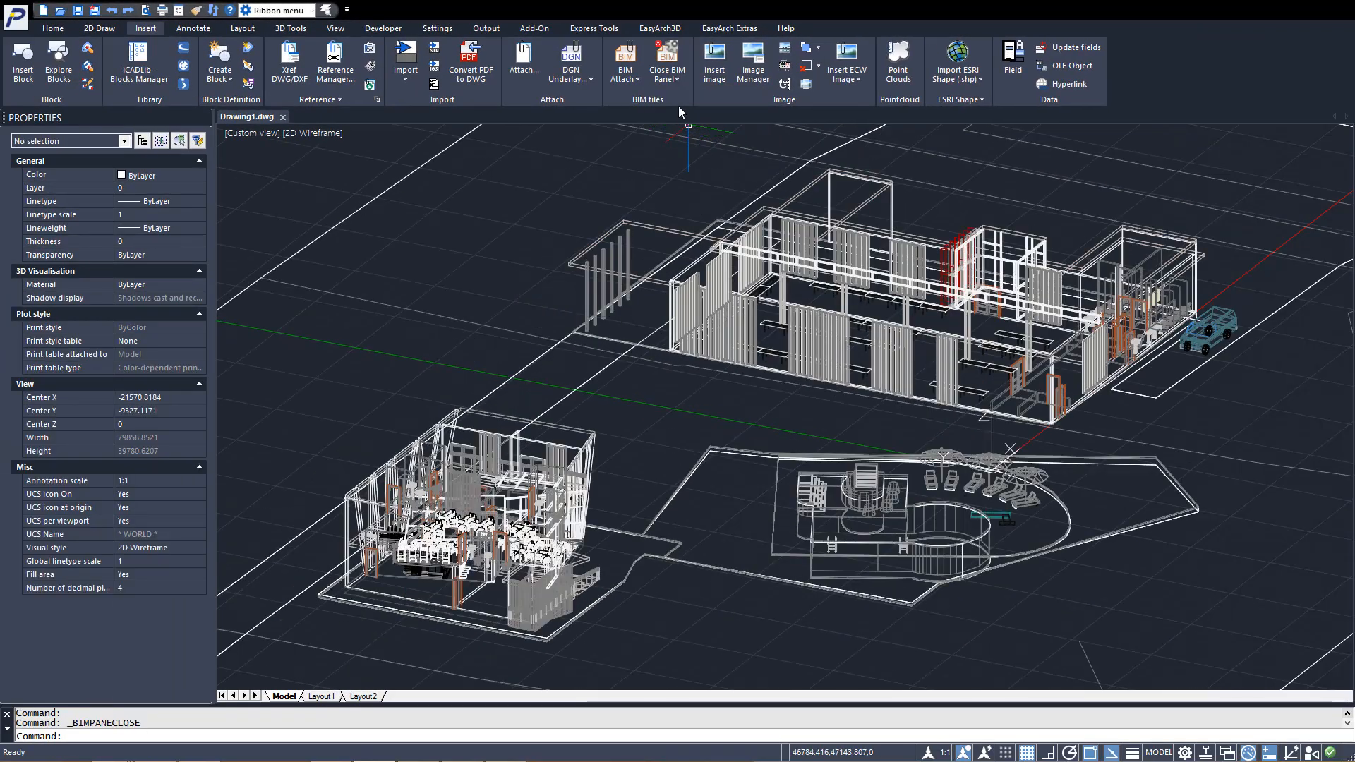
pyautogui.click(661, 62)
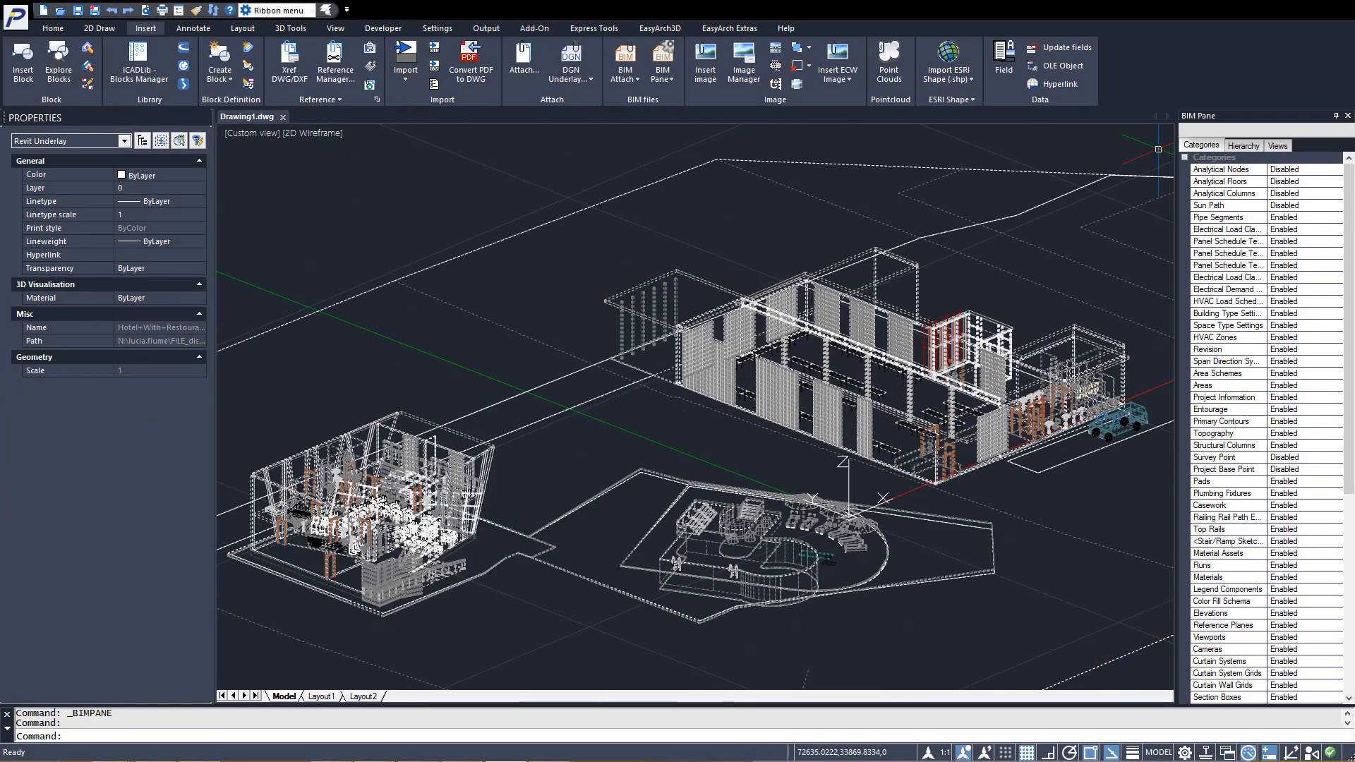
pyautogui.click(1243, 146)
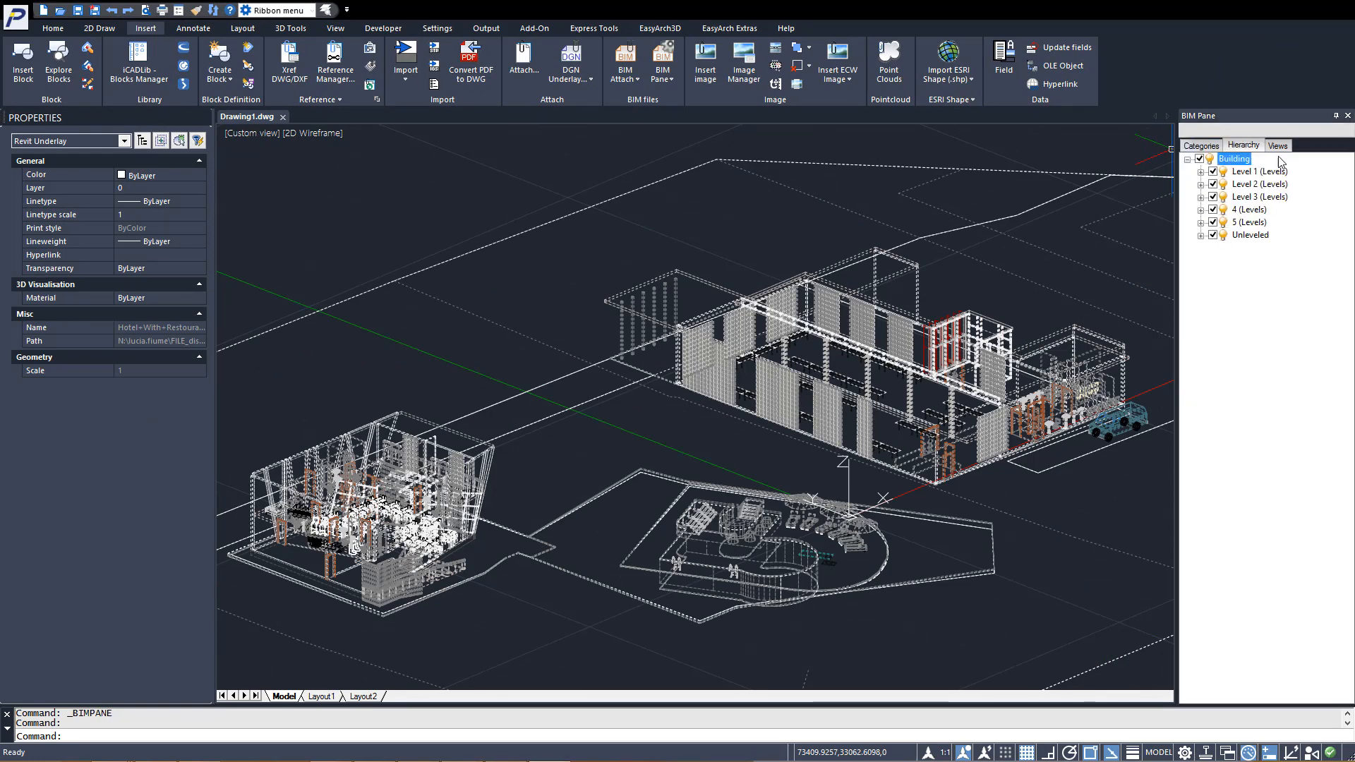
pyautogui.click(1277, 145)
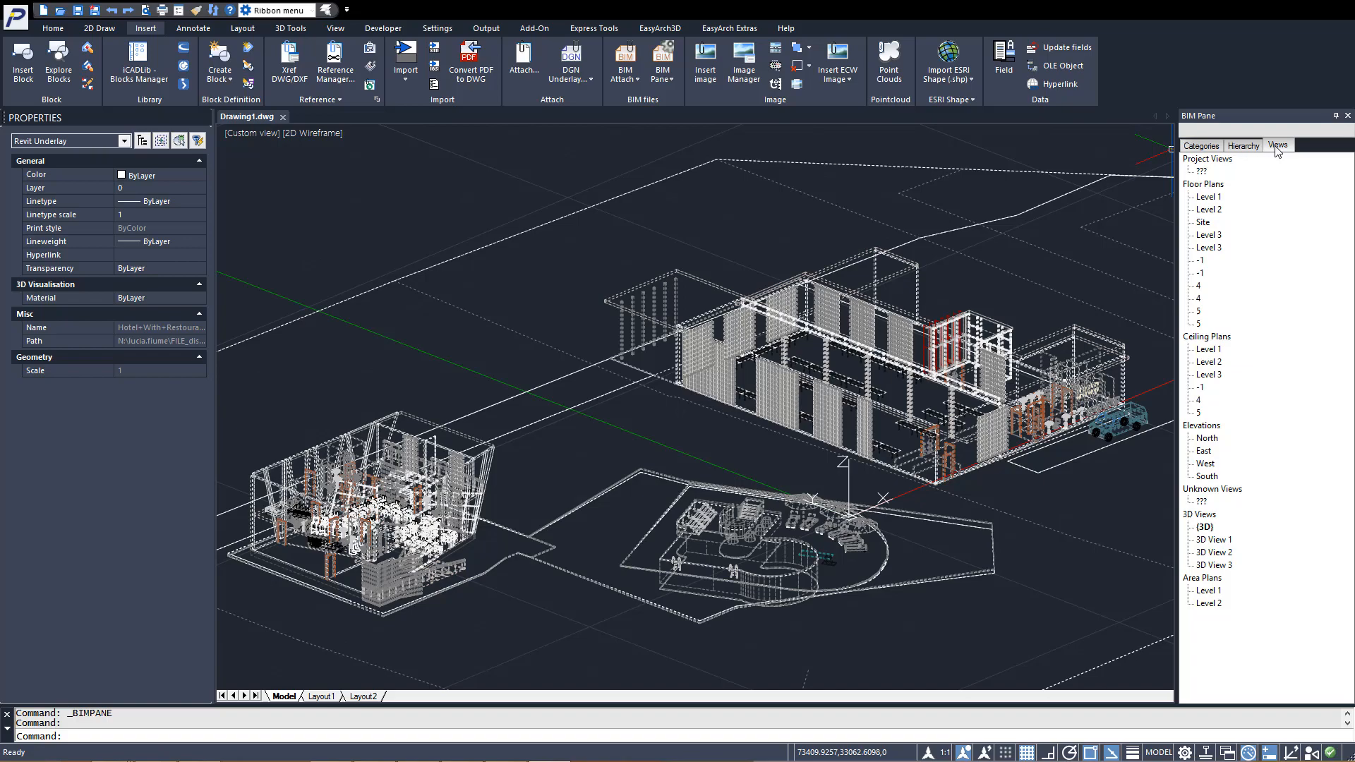
pyautogui.click(1243, 145)
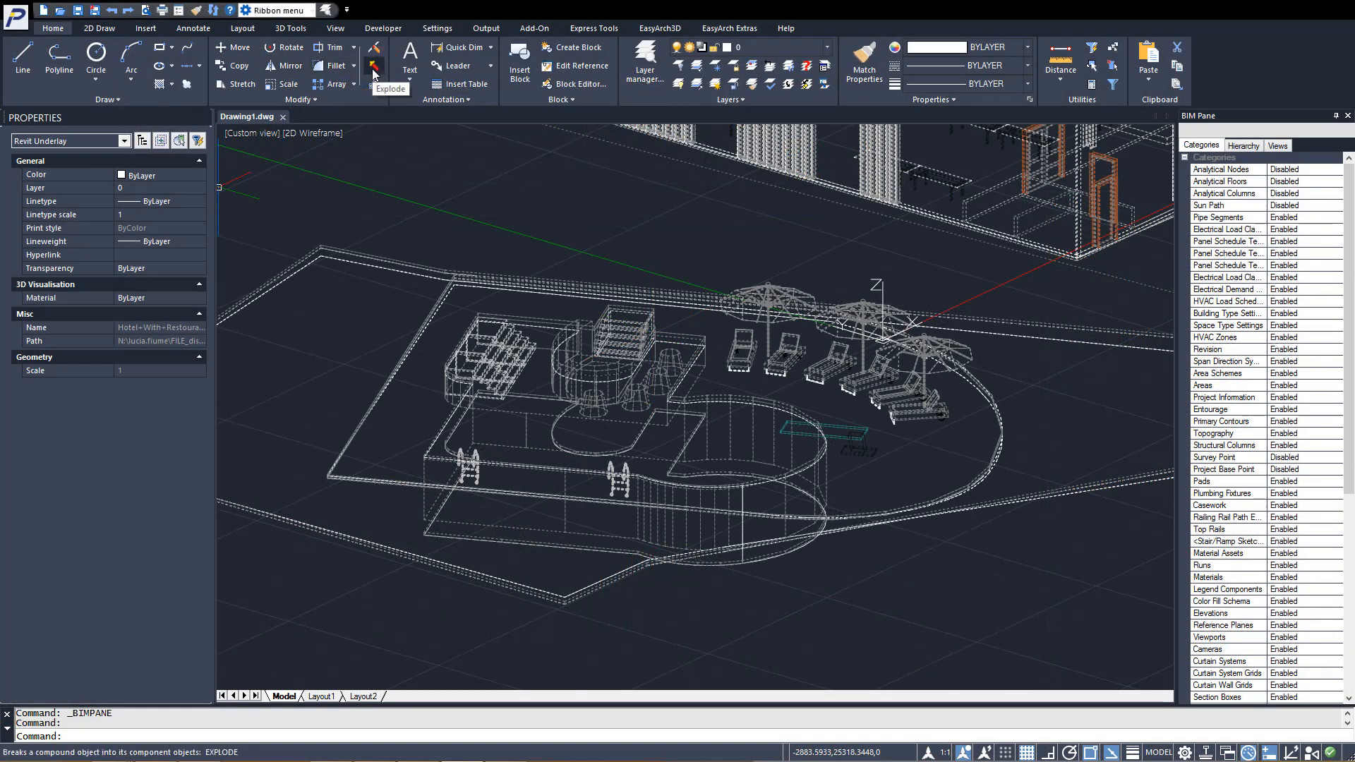
# Create a new blank Drawing2 in Top 2D Wireframe view
pyautogui.click(144, 27)
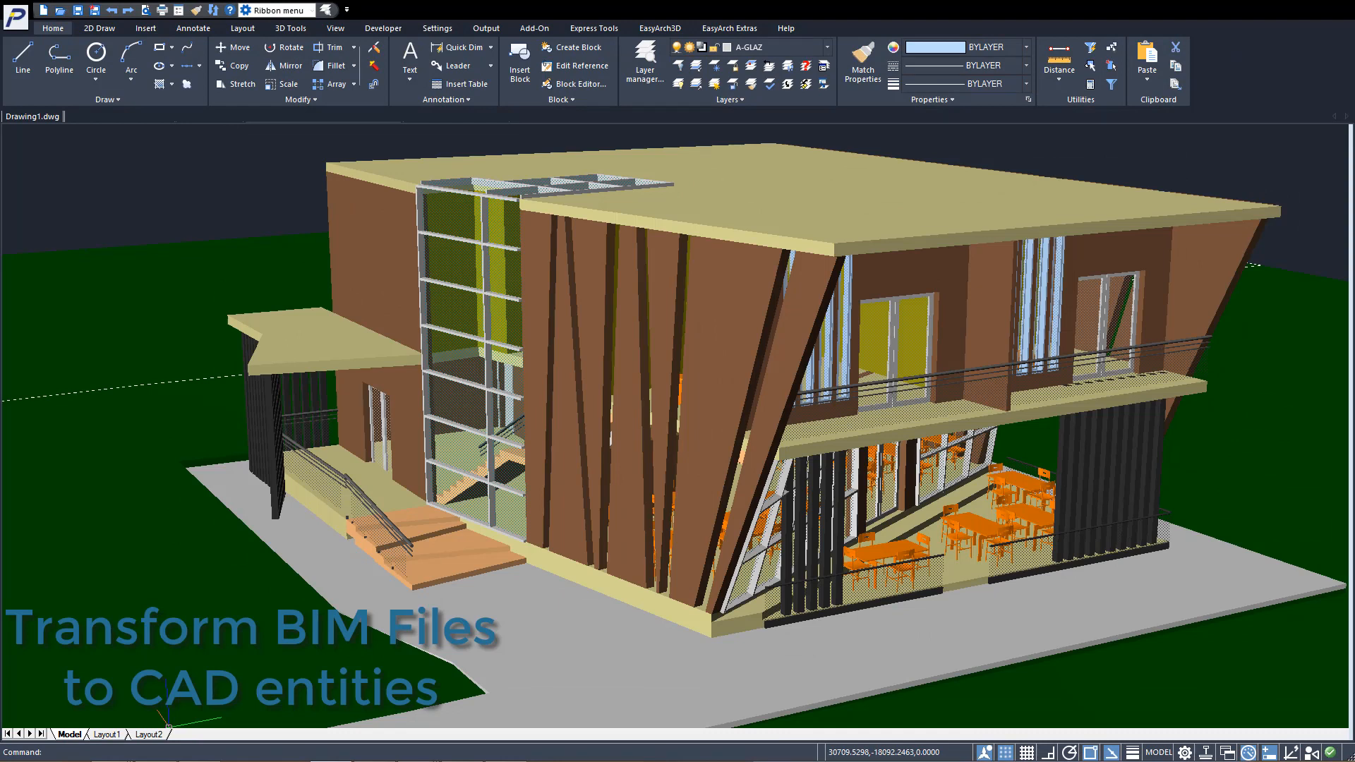
pyautogui.click(145, 28)
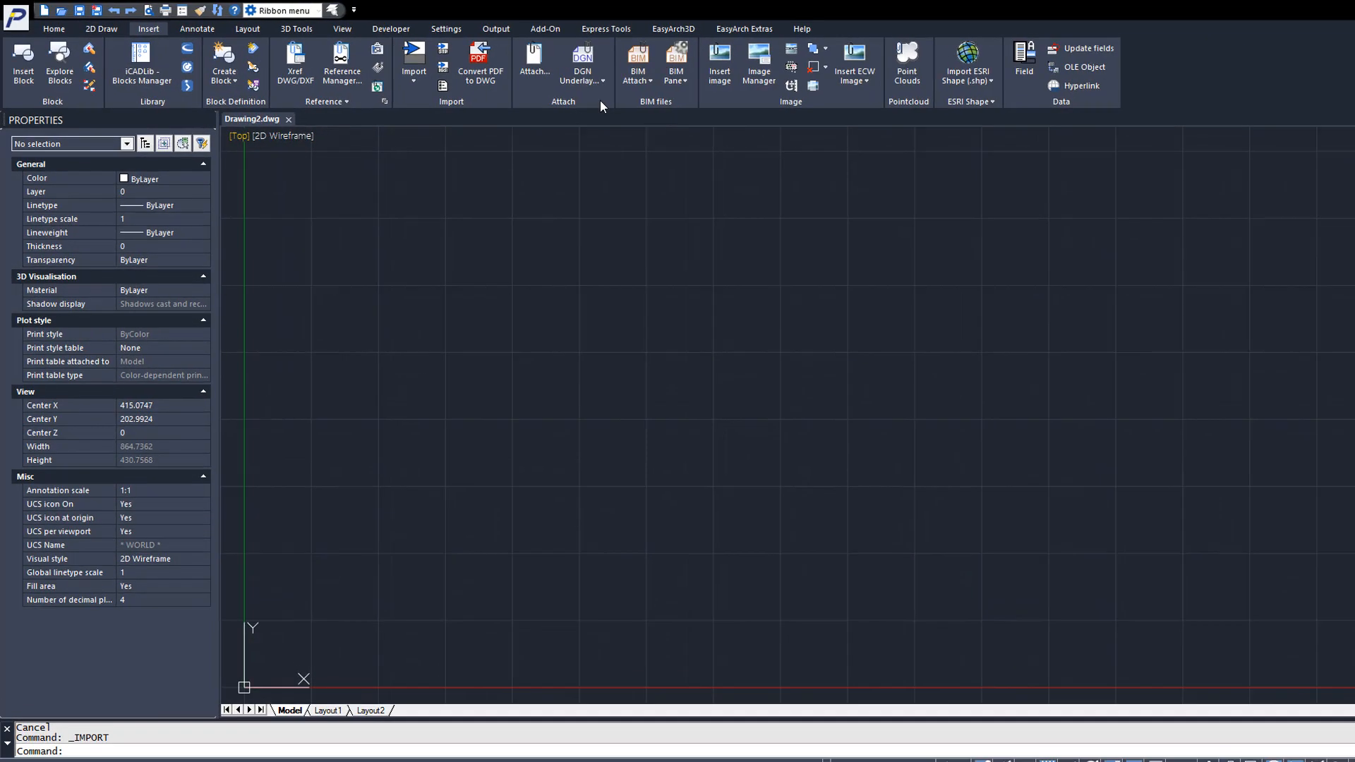
# Run BIMIMPORT on Hotel+With+Restaurant.rvt, reaching the insertion point prompt
pyautogui.click(893, 111)
pyautogui.write('BIM')
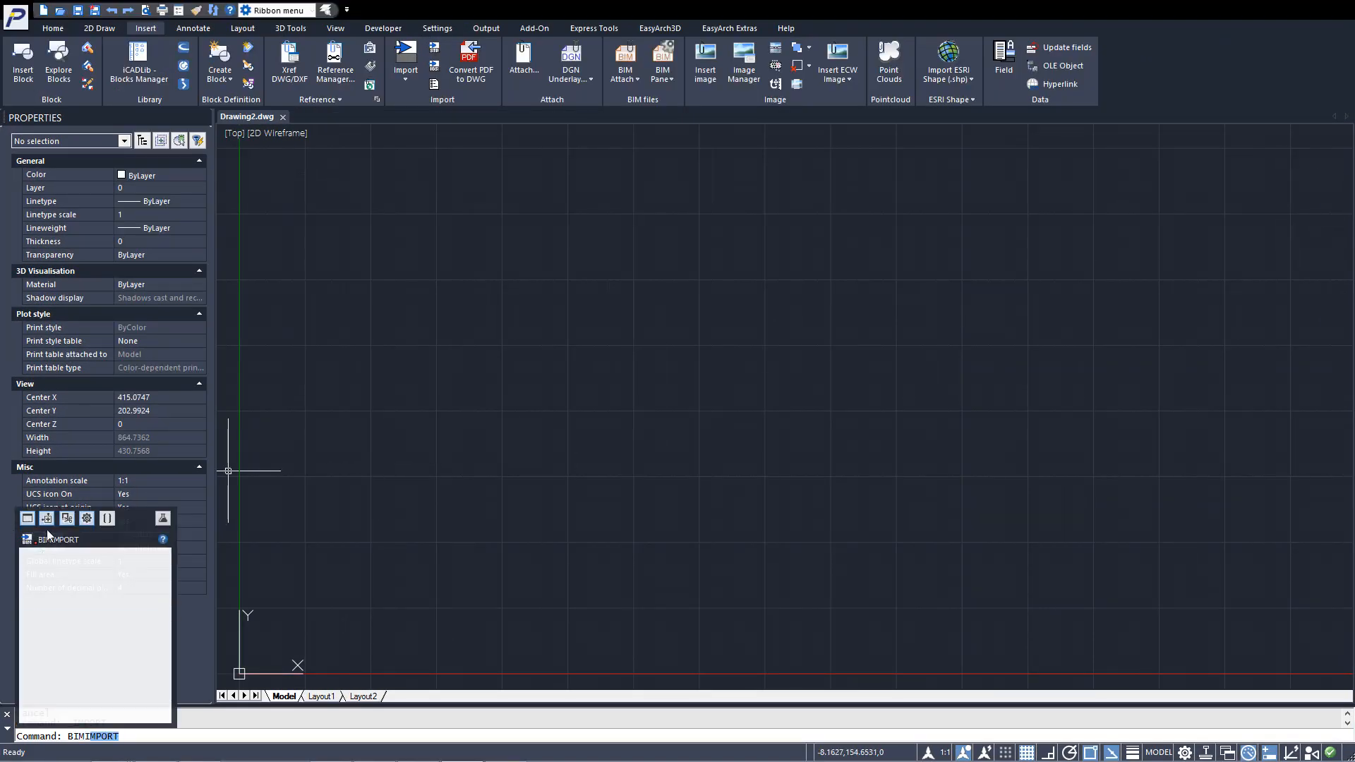
pyautogui.click(624, 61)
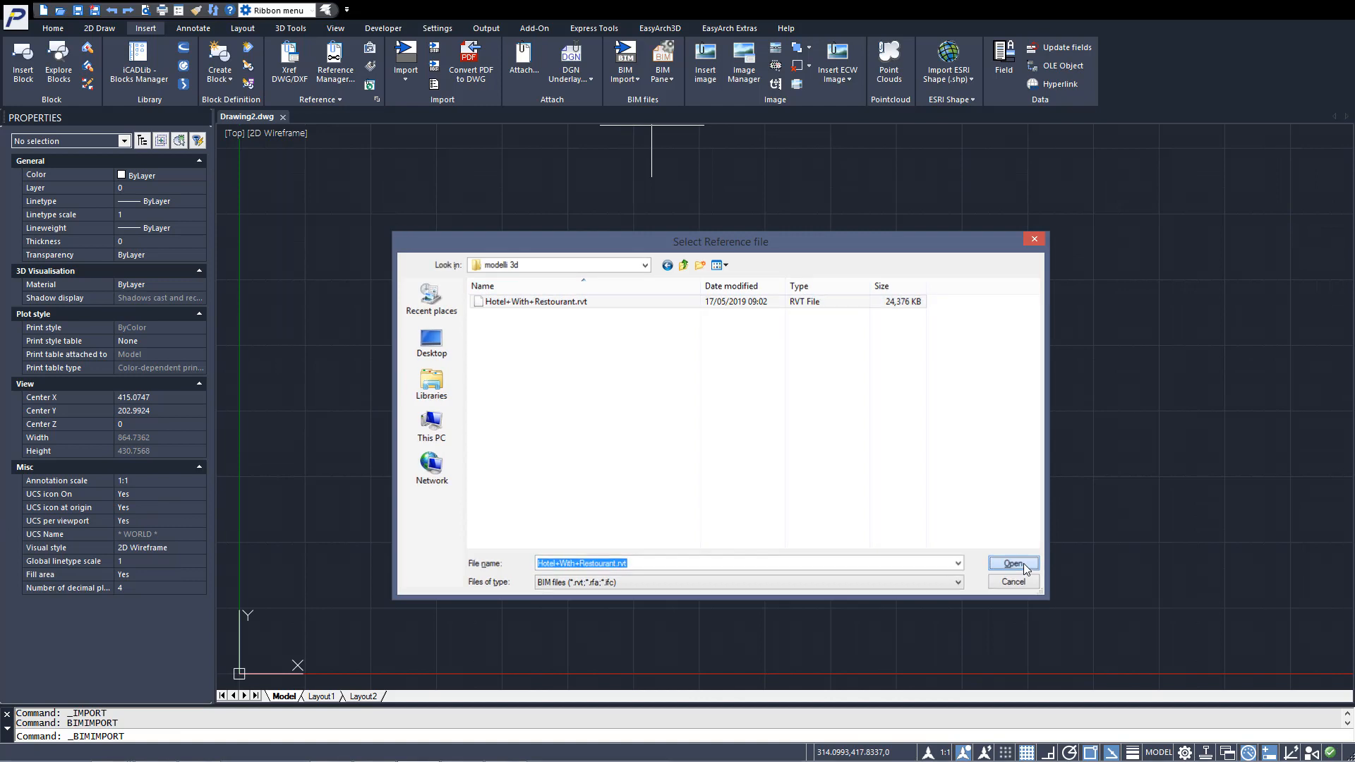
pyautogui.click(1012, 562)
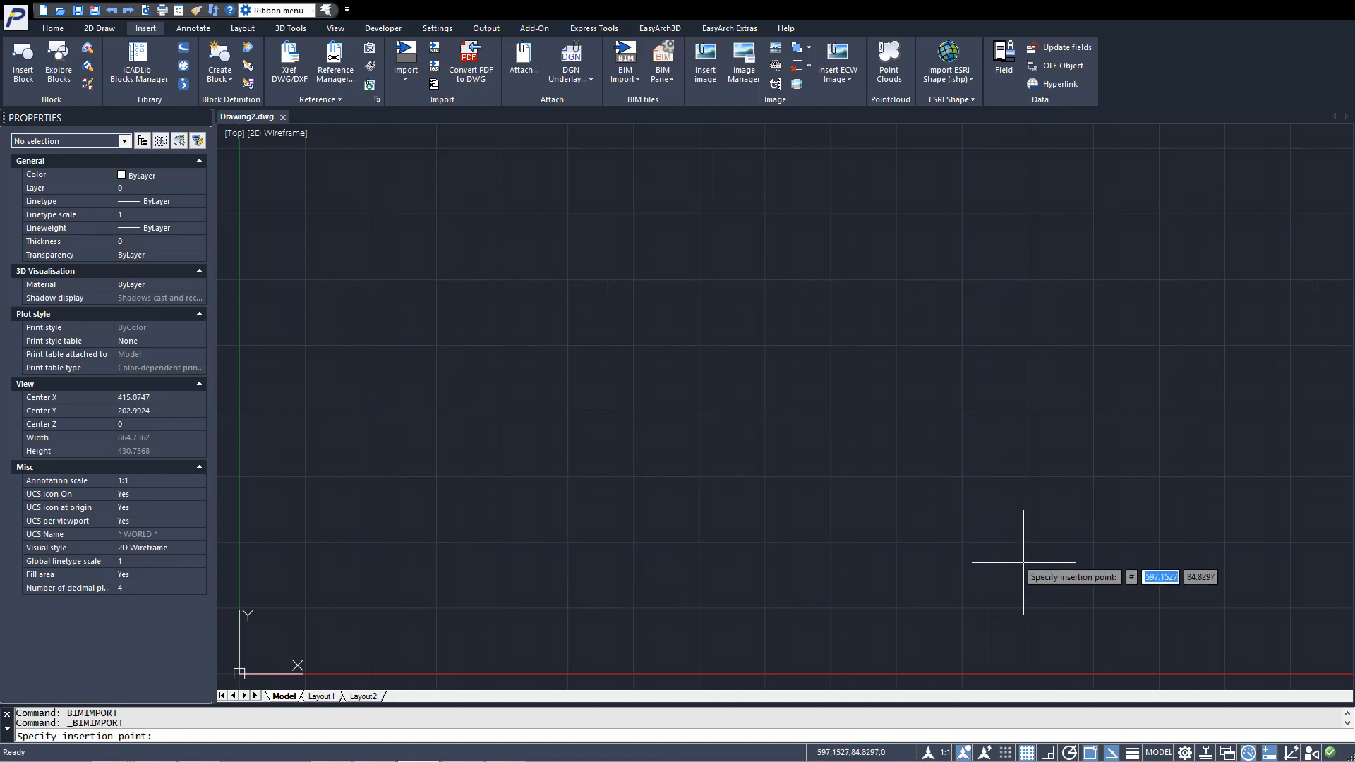
pyautogui.moveTo(245, 670)
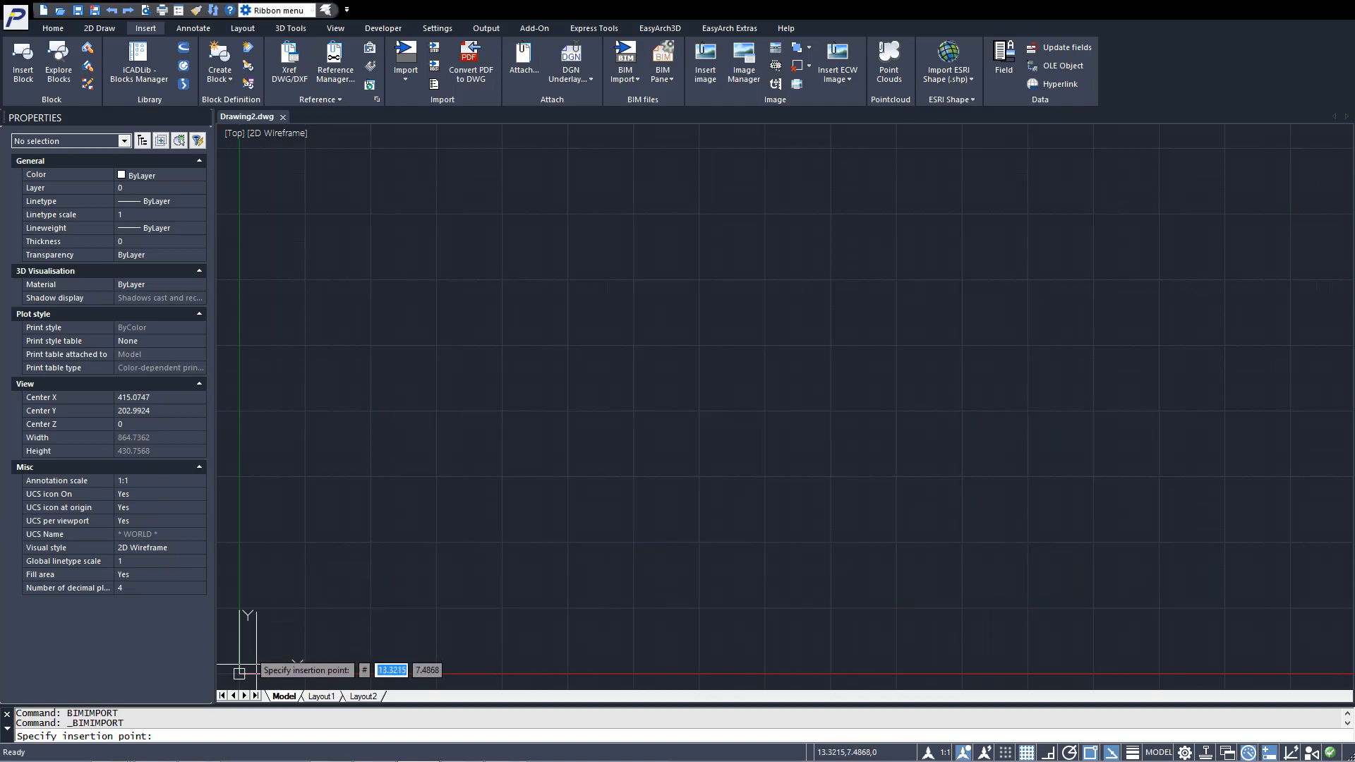